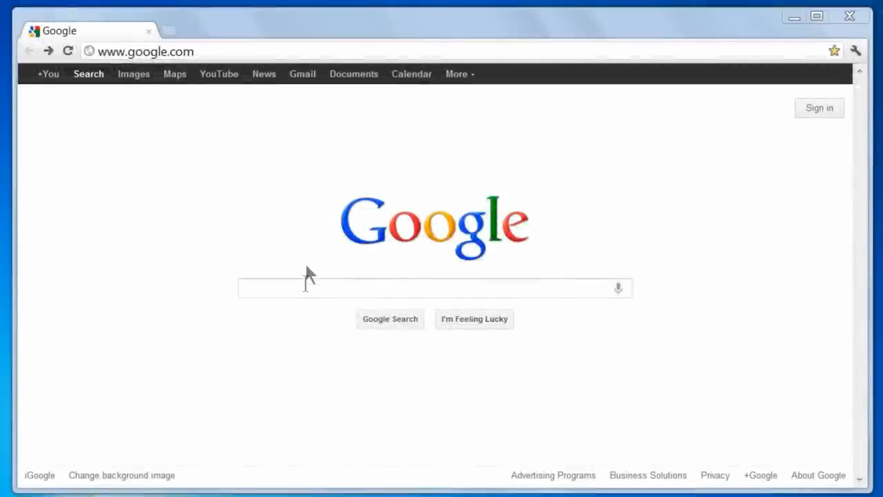
Step: Search Google for 'xml notepad 2007' to bring up the Microsoft Download Center result
left_click(435, 288)
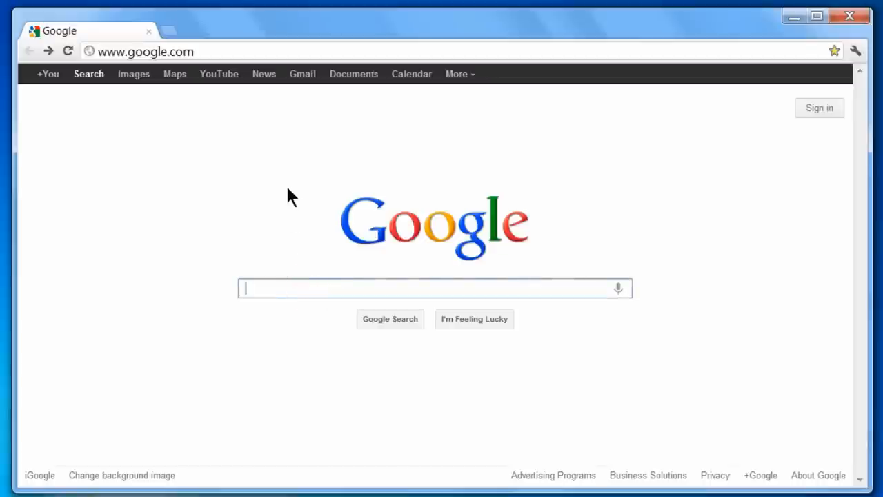
type("xml notepad")
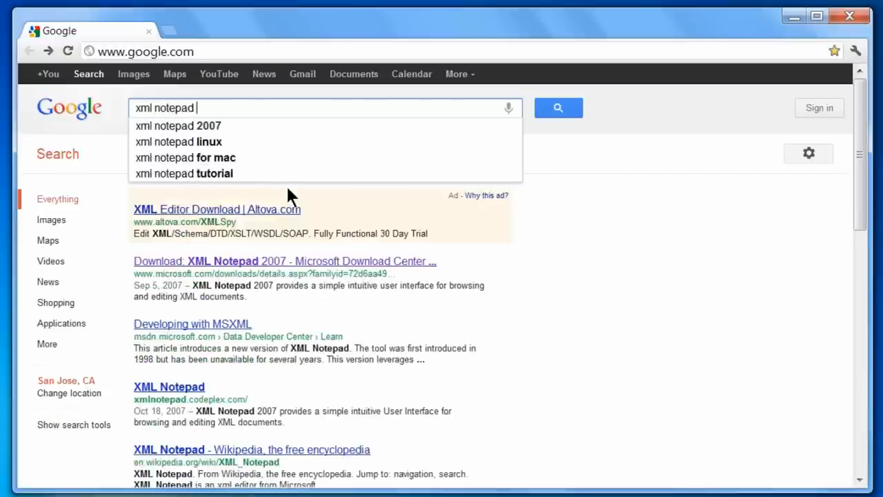
left_click(178, 126)
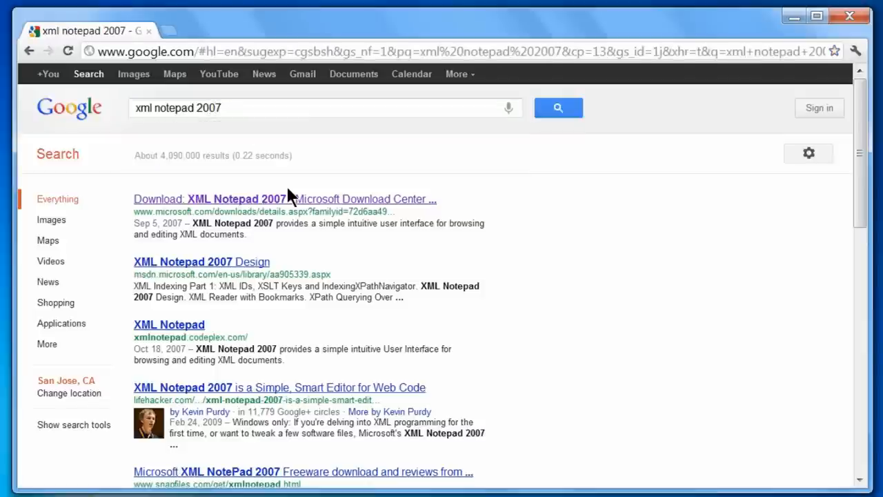
mouse_move(269, 207)
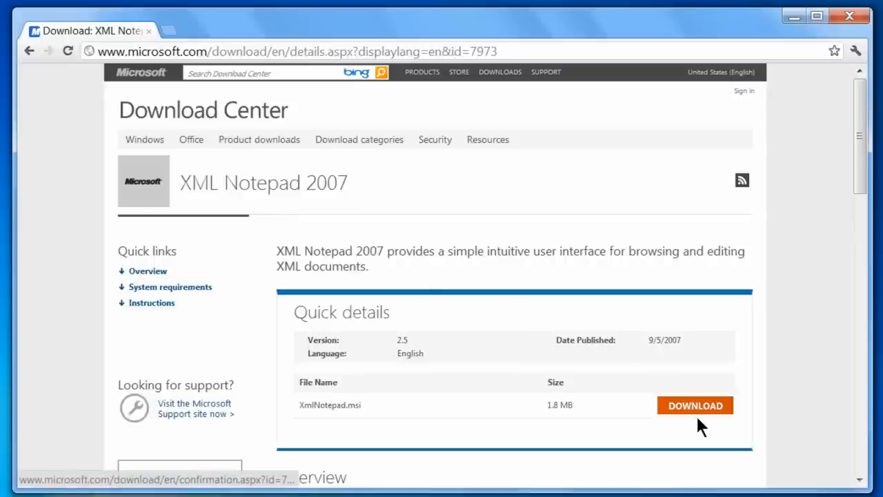
mouse_move(699, 414)
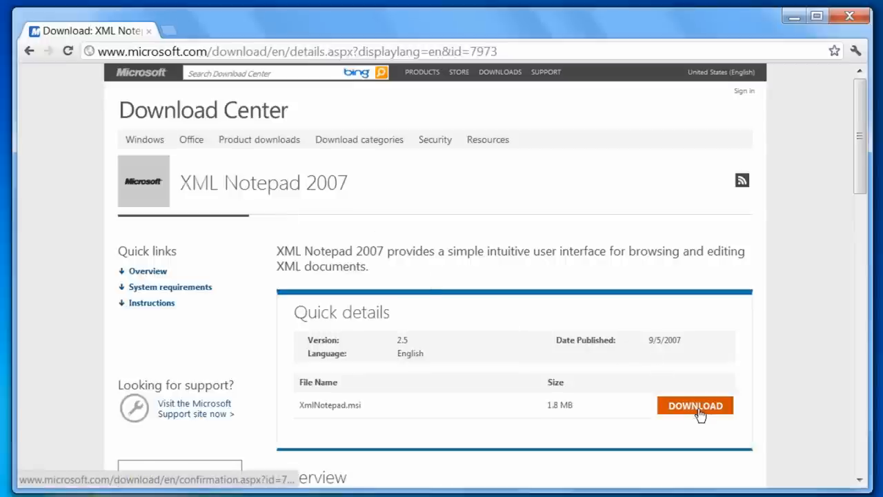
Step: Download XmlNotepad.msi from the XML Notepad 2007 Download Center page
left_click(695, 405)
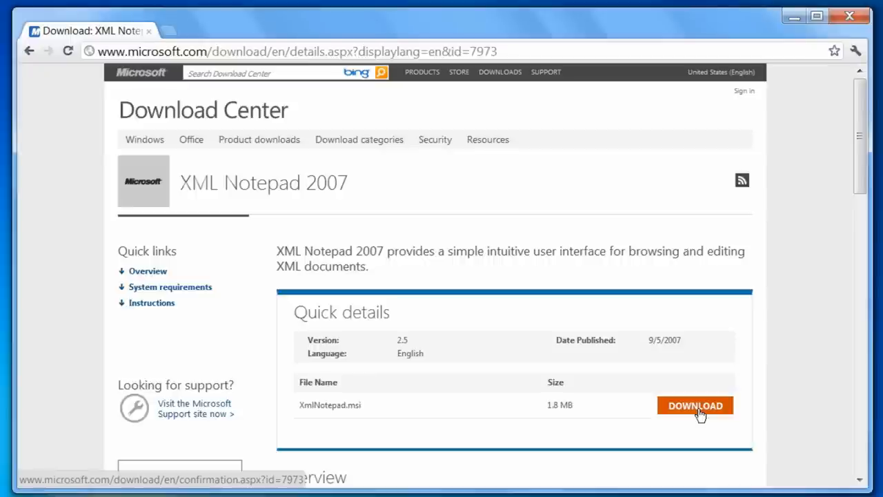
left_click(695, 405)
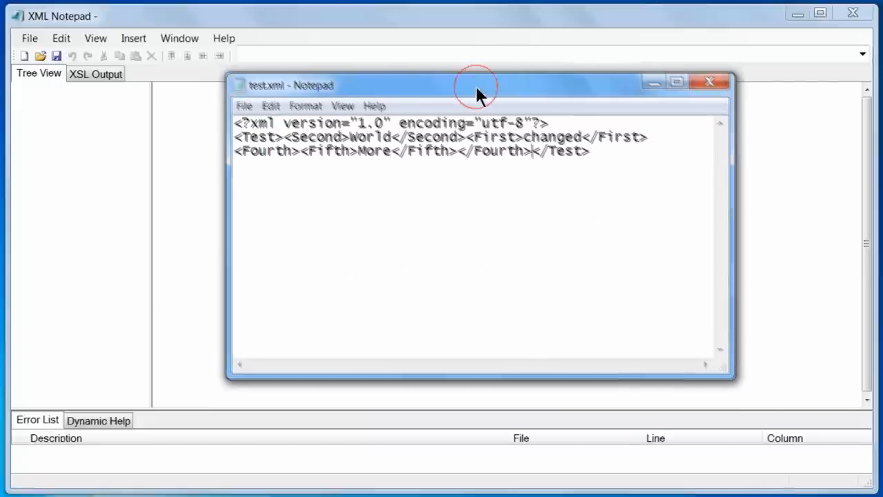
Step: Move the Notepad window aside and open C:\test.xml in XML Notepad
left_click_drag(476, 85, 492, 103)
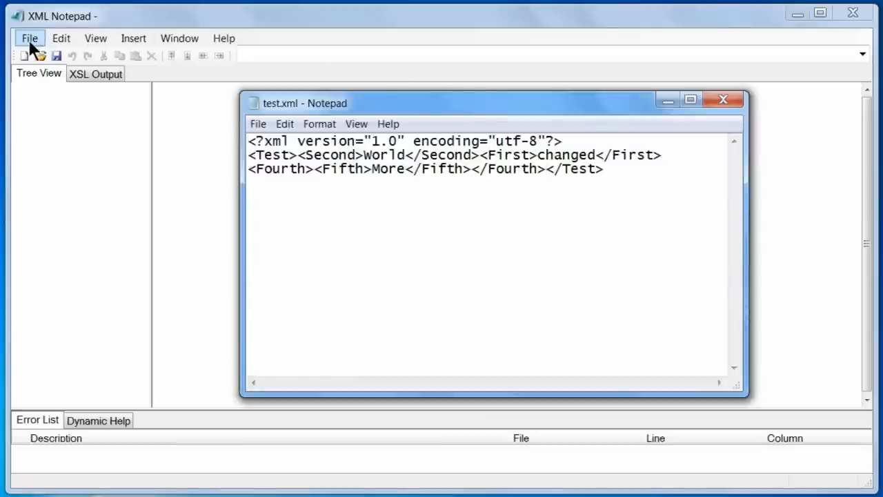
left_click(29, 38)
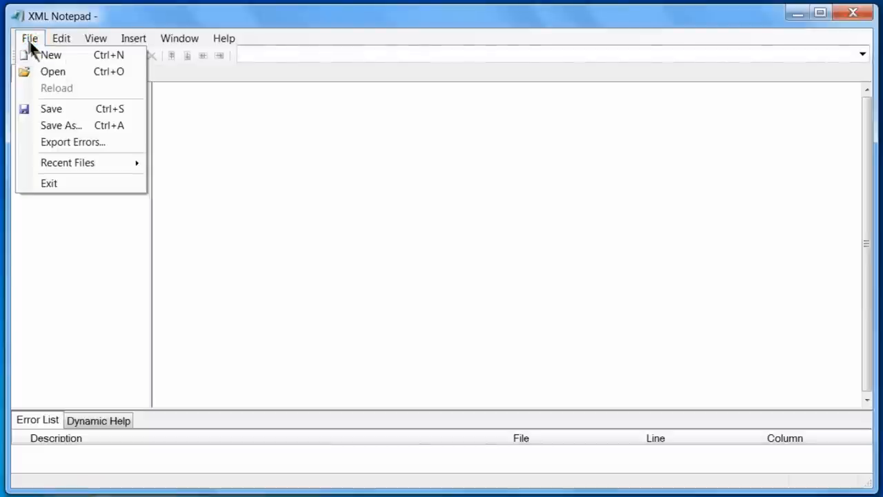
left_click(53, 71)
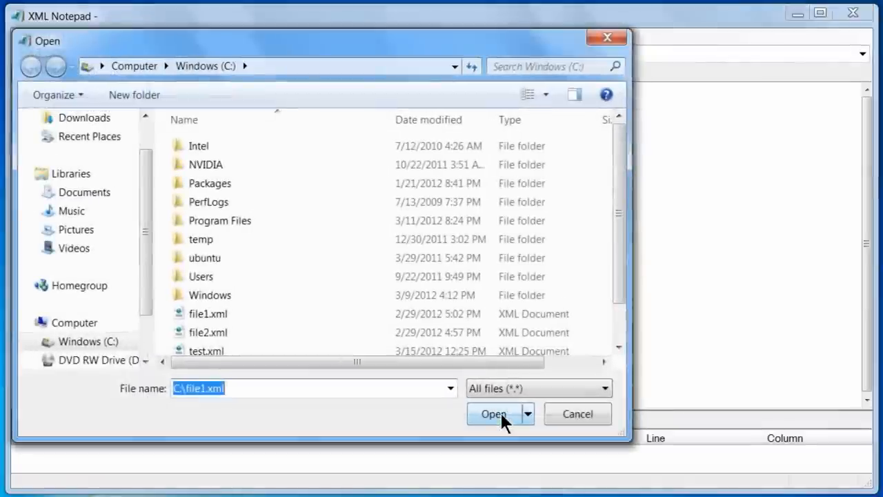
left_click(206, 345)
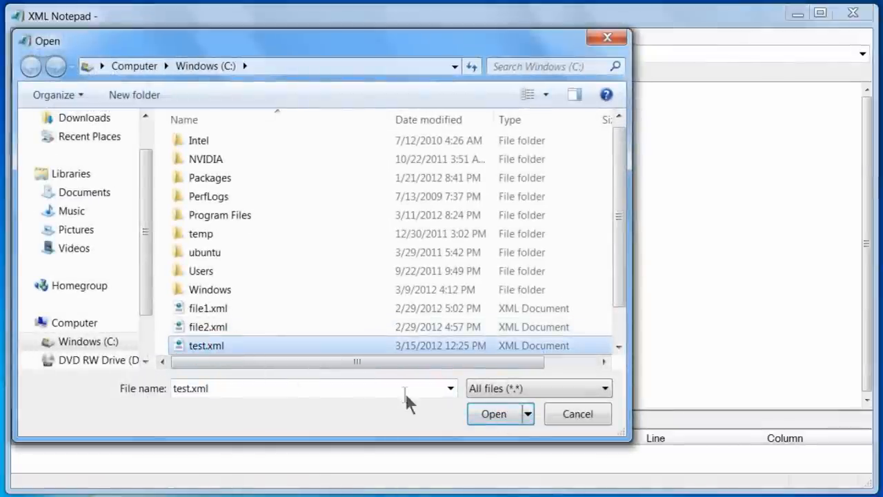
left_click(494, 414)
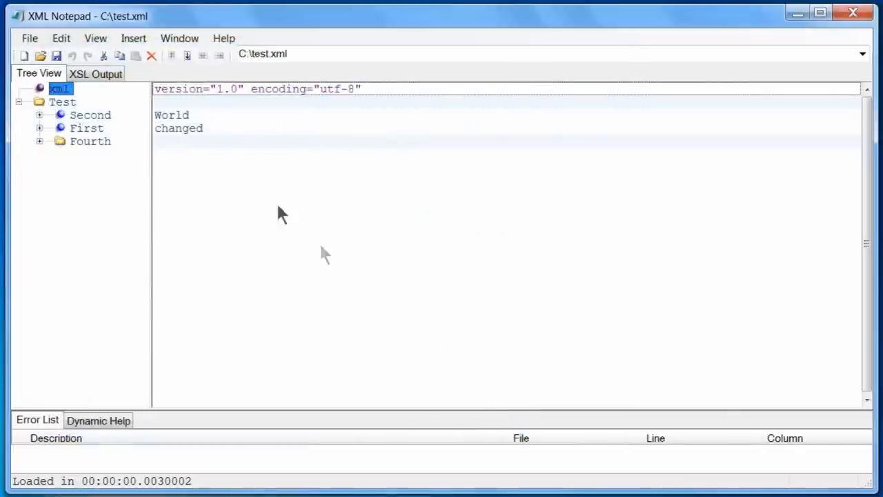
Step: View test.xml's formatted XSL Output, then save test.xml
left_click(96, 73)
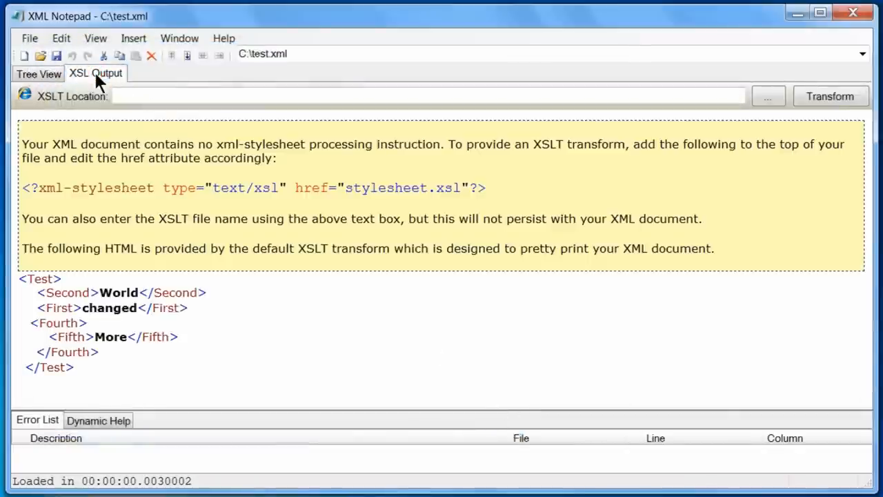
mouse_move(260, 210)
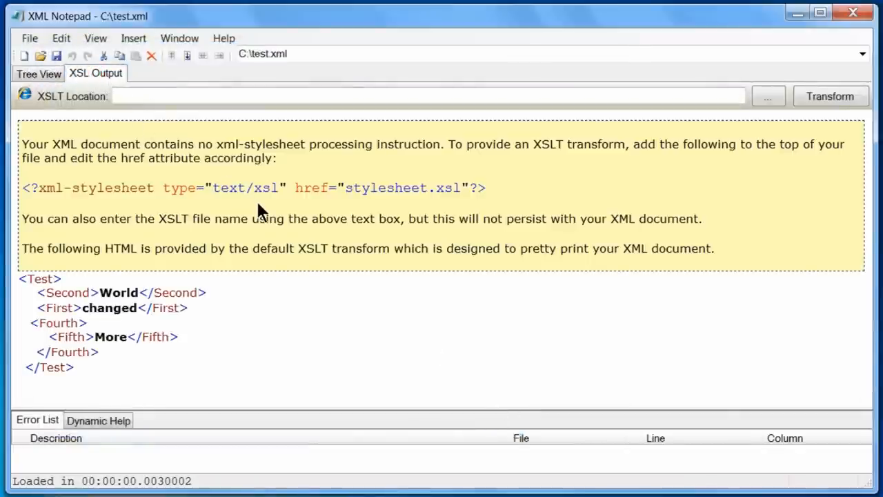
mouse_move(58, 24)
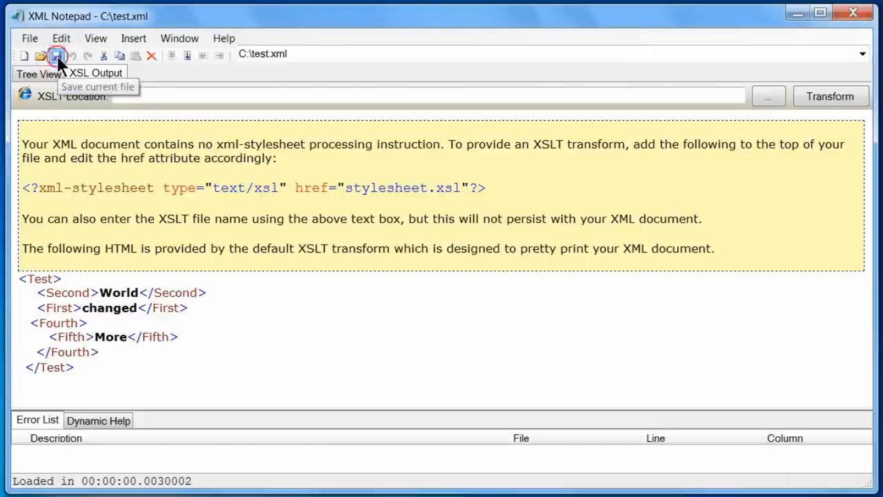
left_click(57, 55)
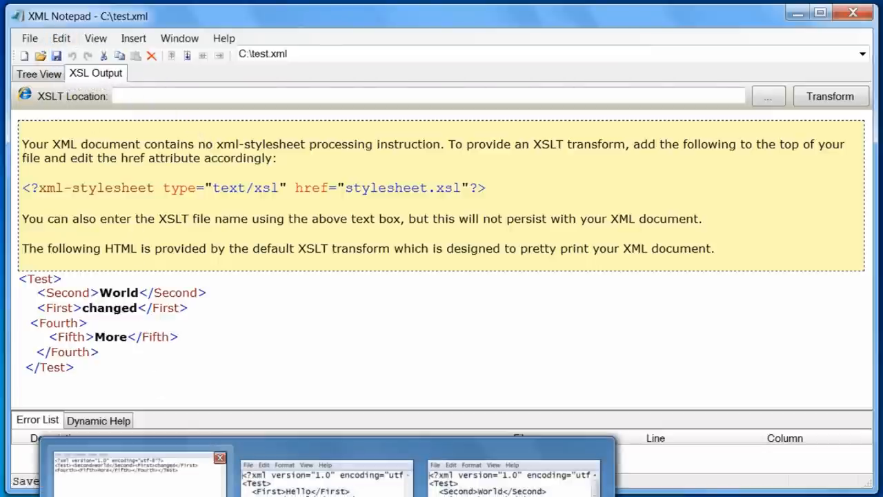
Step: Open C:\file1.xml in Notepad, showing First 'Hello', Second 'World', Third 'There'
left_click(258, 123)
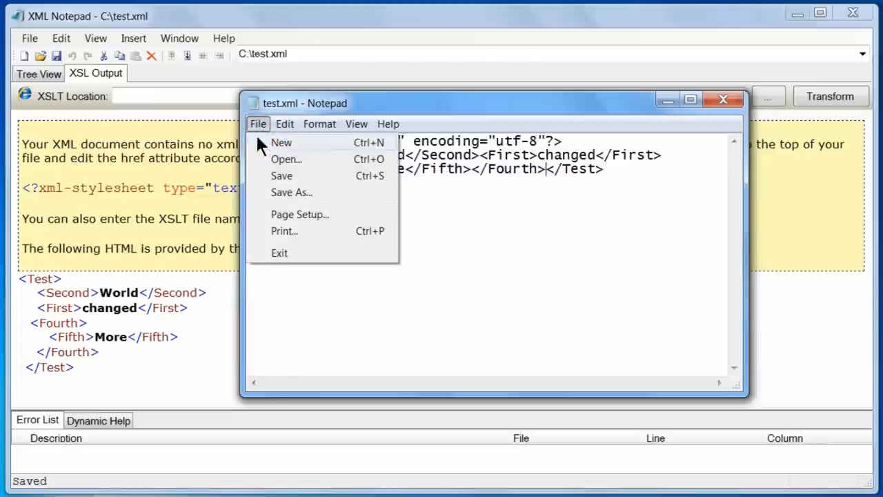
left_click(285, 159)
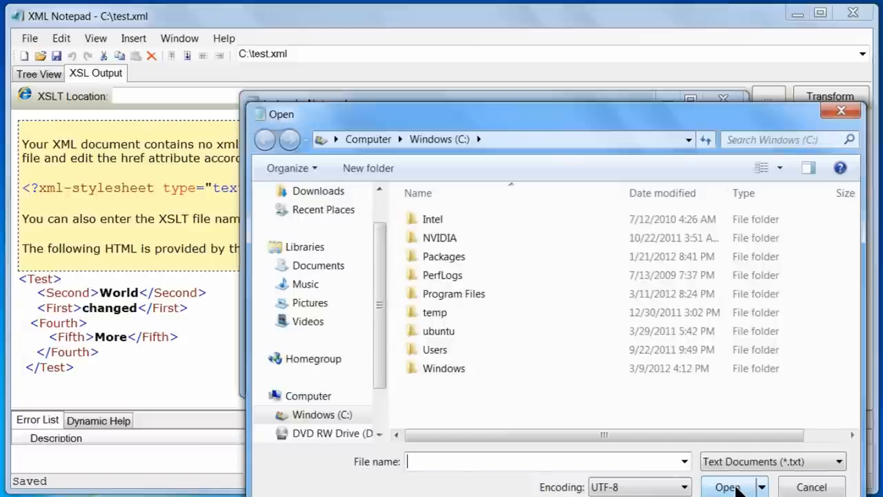
mouse_move(652, 407)
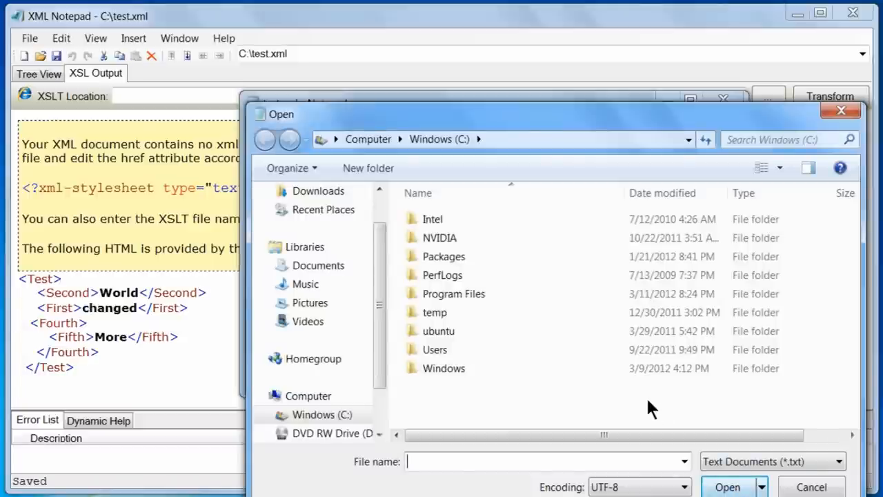
type("test.")
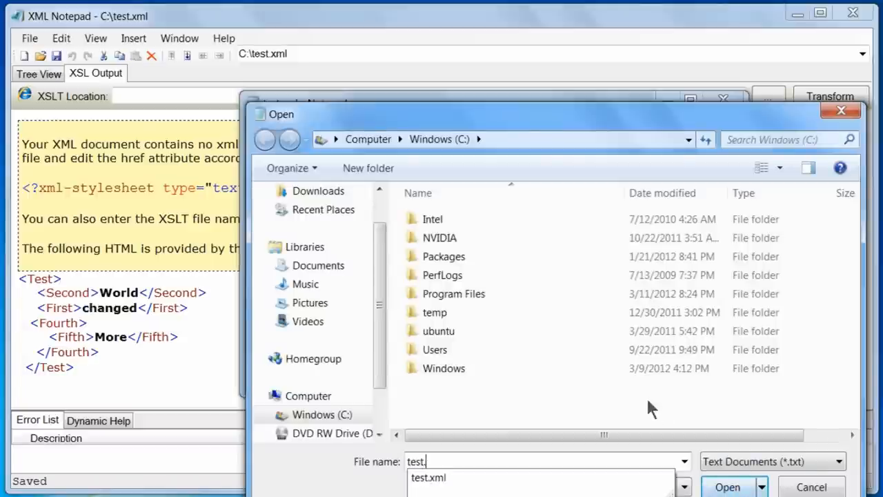
left_click(727, 487)
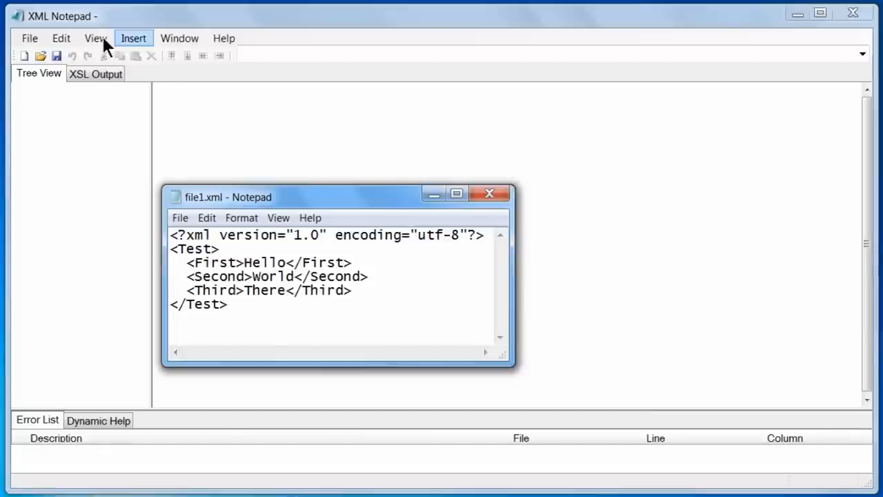
Step: Load C:\file1.xml in XML Notepad, preview its XSL Output, and return to Tree View
left_click(30, 38)
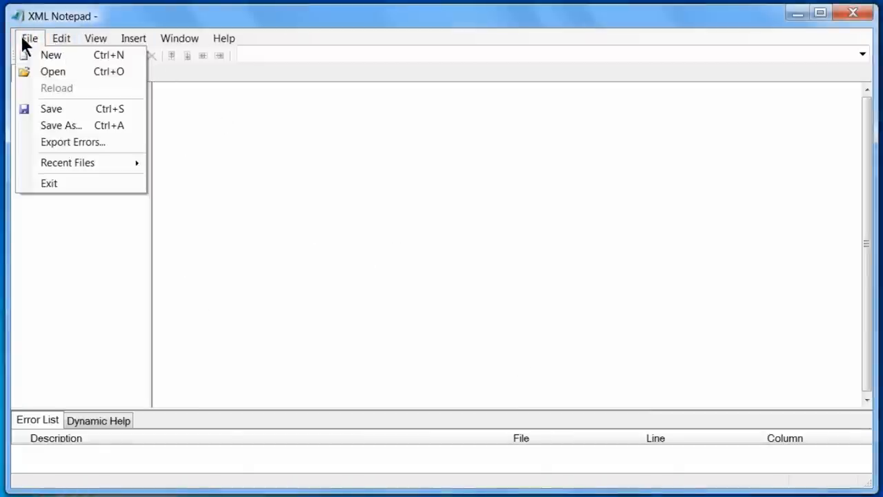
left_click(53, 71)
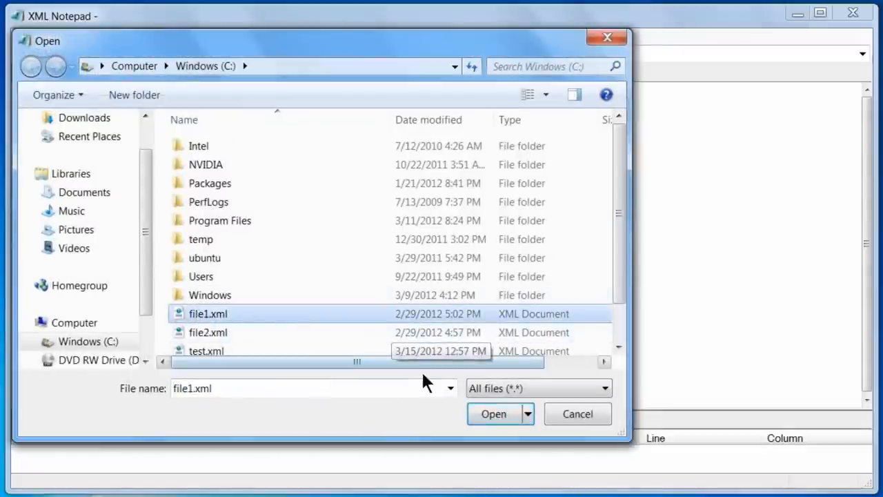
left_click(492, 413)
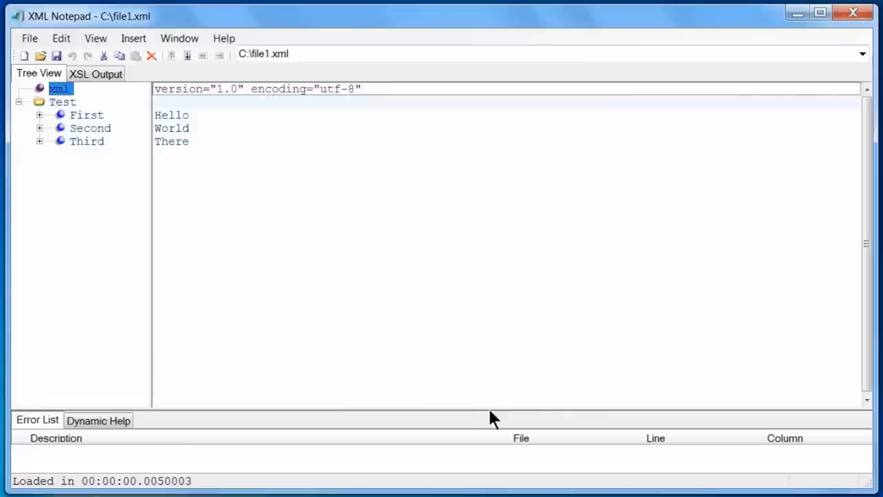
left_click(95, 74)
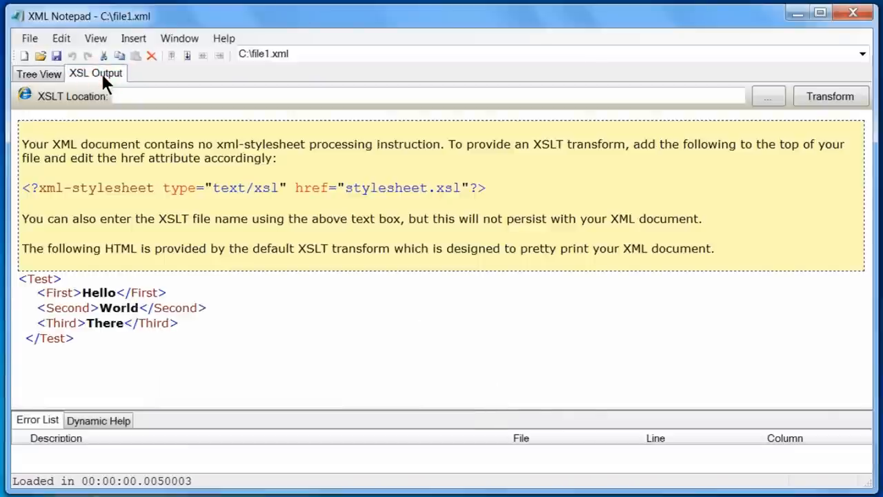
left_click(38, 74)
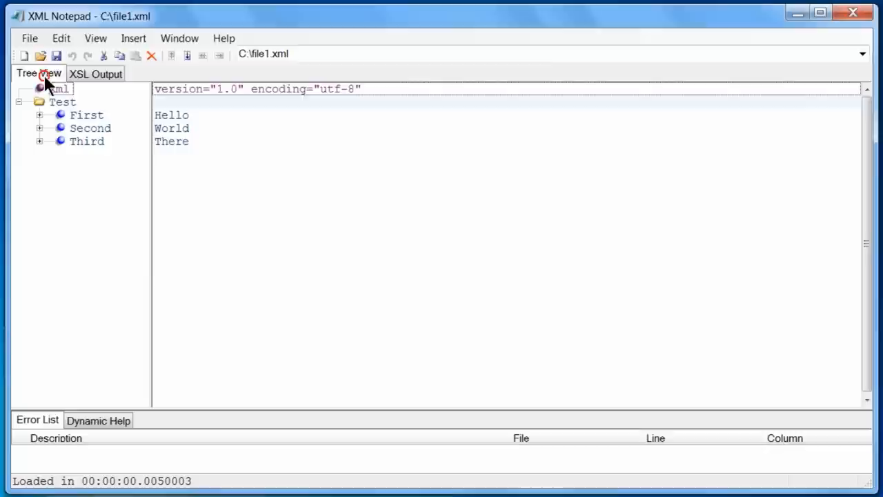
left_click(95, 38)
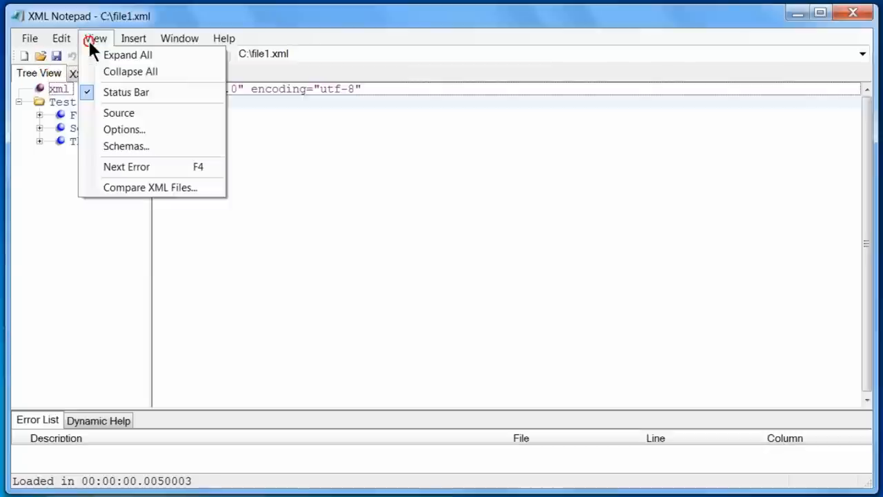
mouse_move(151, 187)
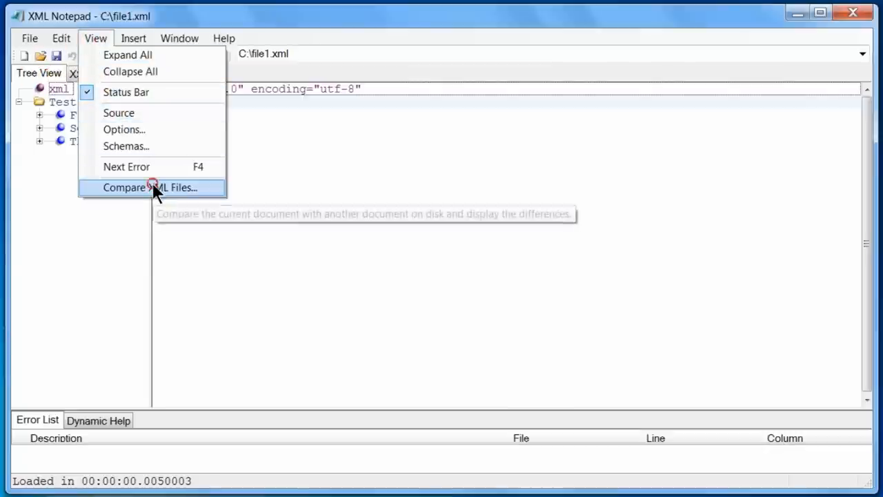
Step: Compare file1.xml against file2.xml using Compare XML Files
left_click(153, 187)
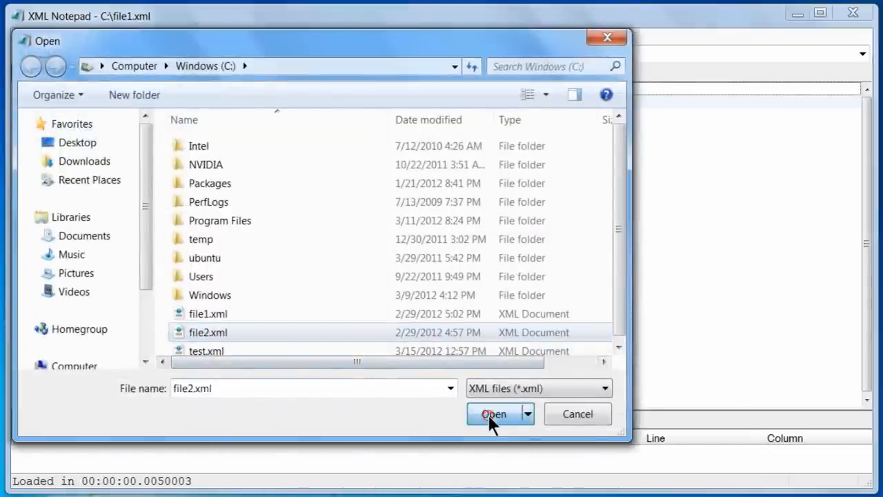
left_click(493, 413)
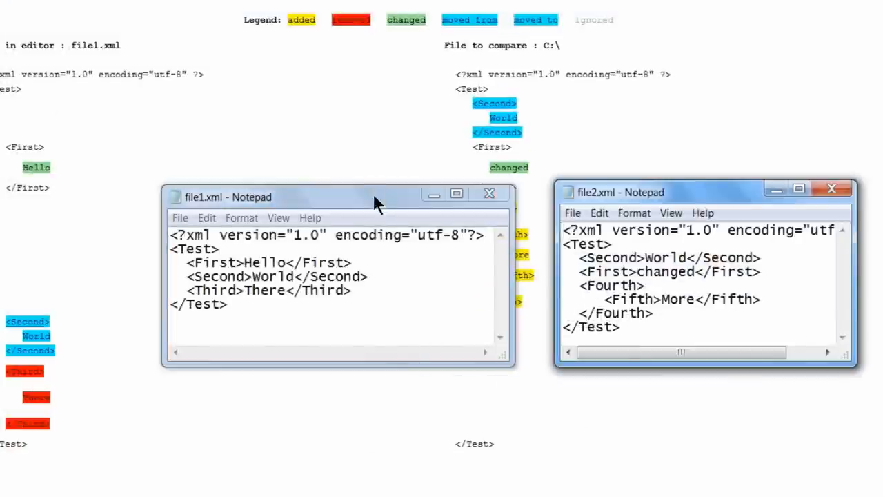
left_click_drag(359, 197, 286, 212)
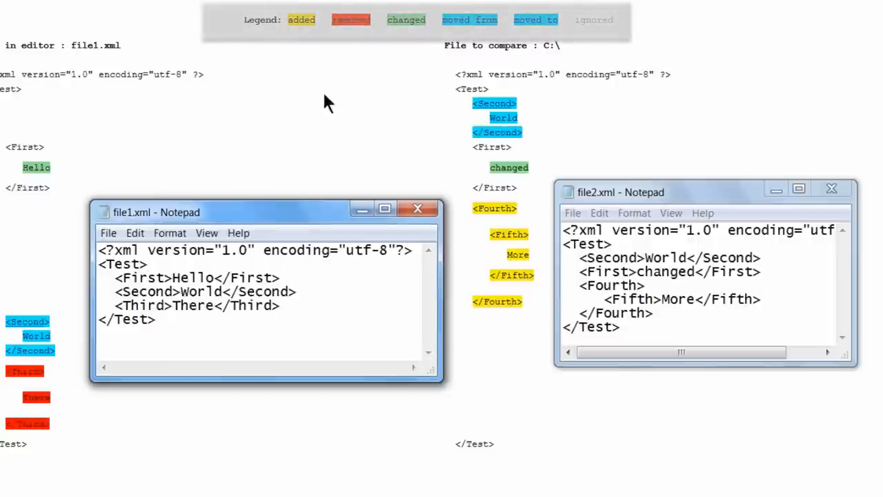
mouse_move(348, 47)
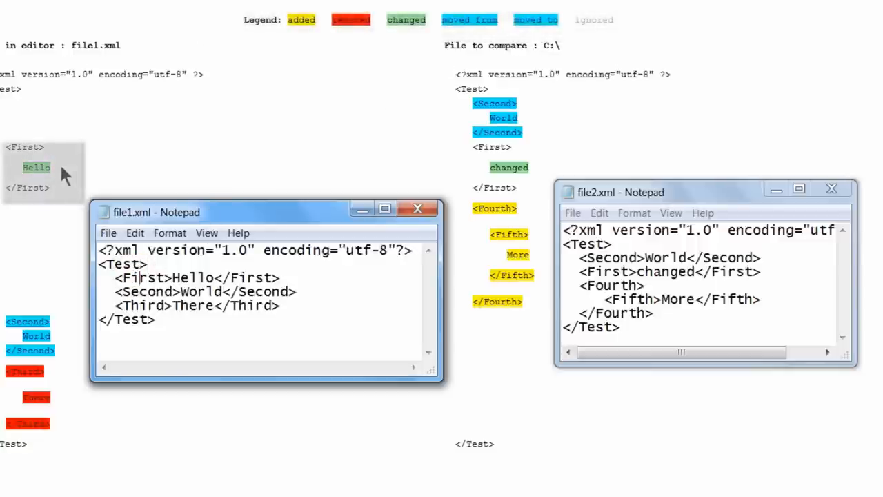
mouse_move(497, 162)
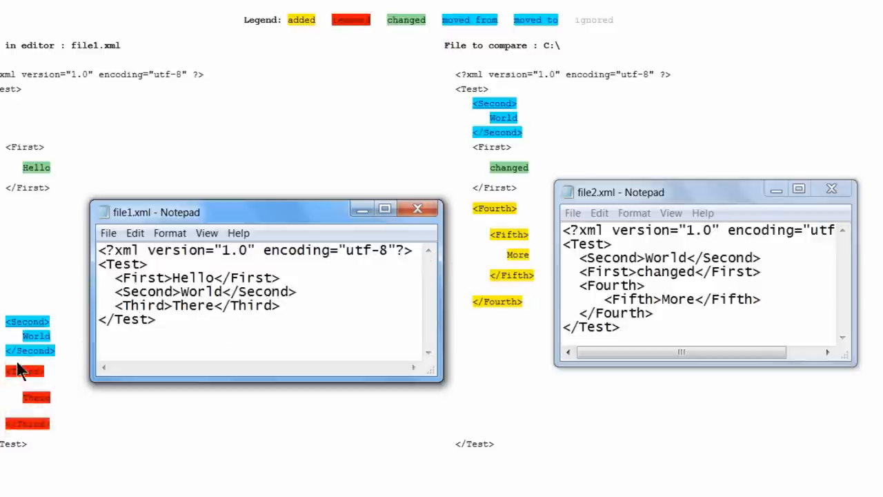
mouse_move(13, 403)
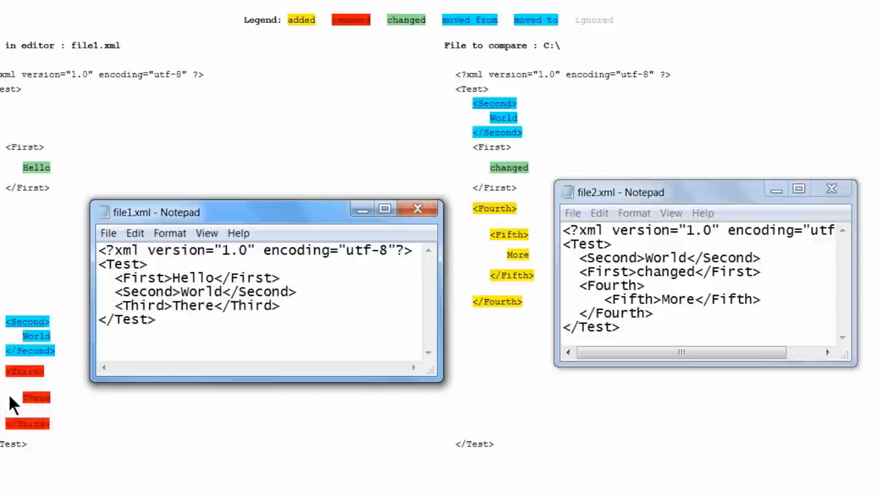